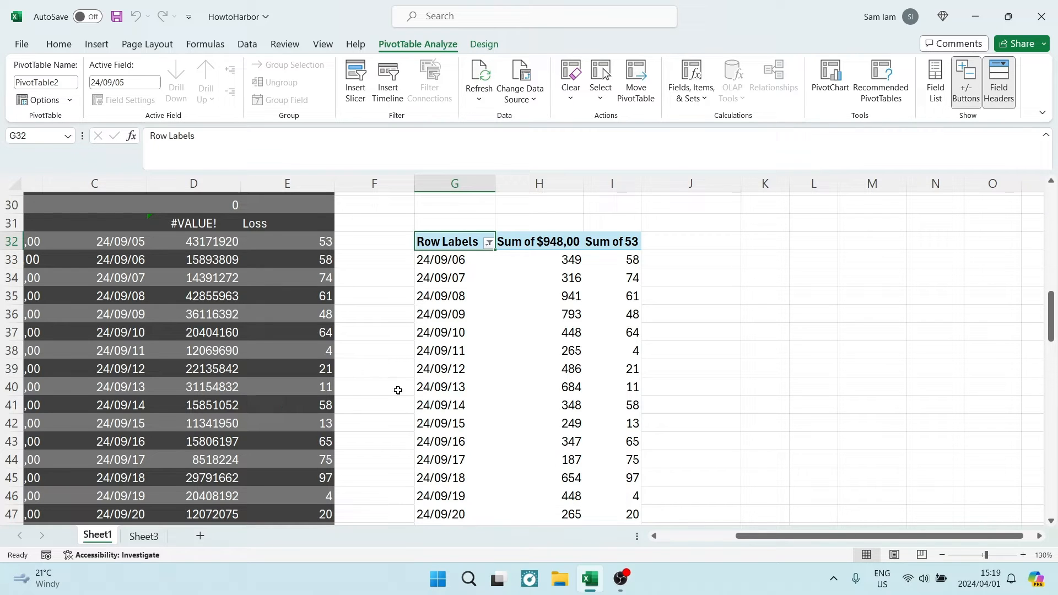
mouse_move(244, 300)
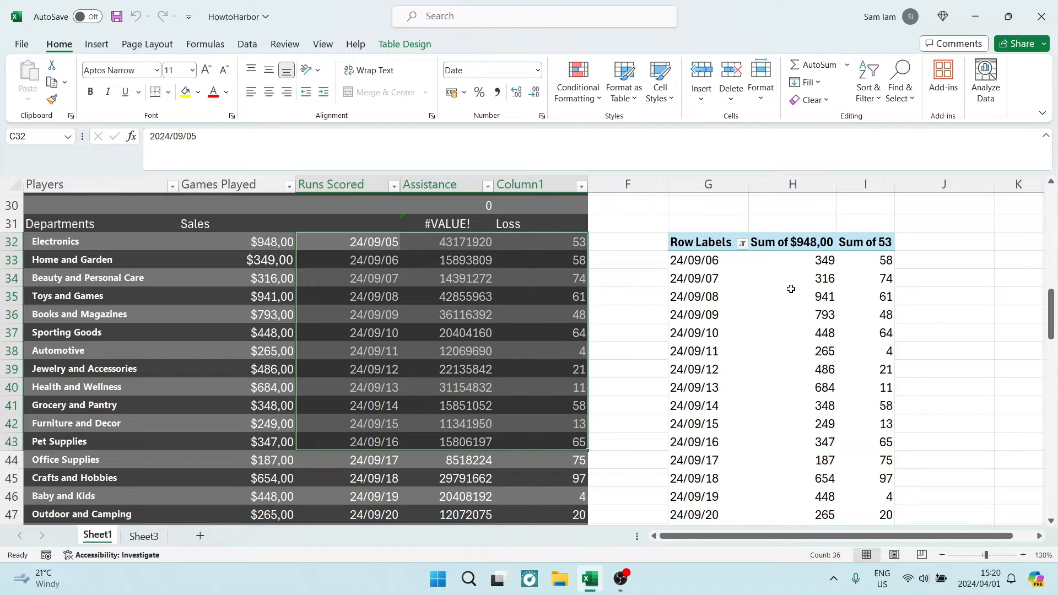
mouse_move(868, 266)
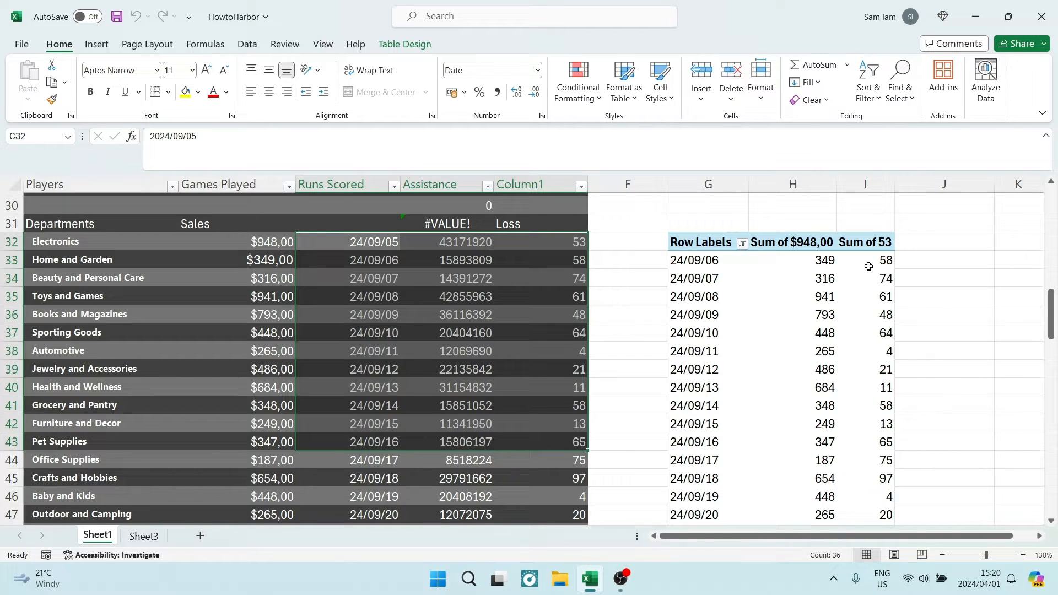
mouse_move(857, 243)
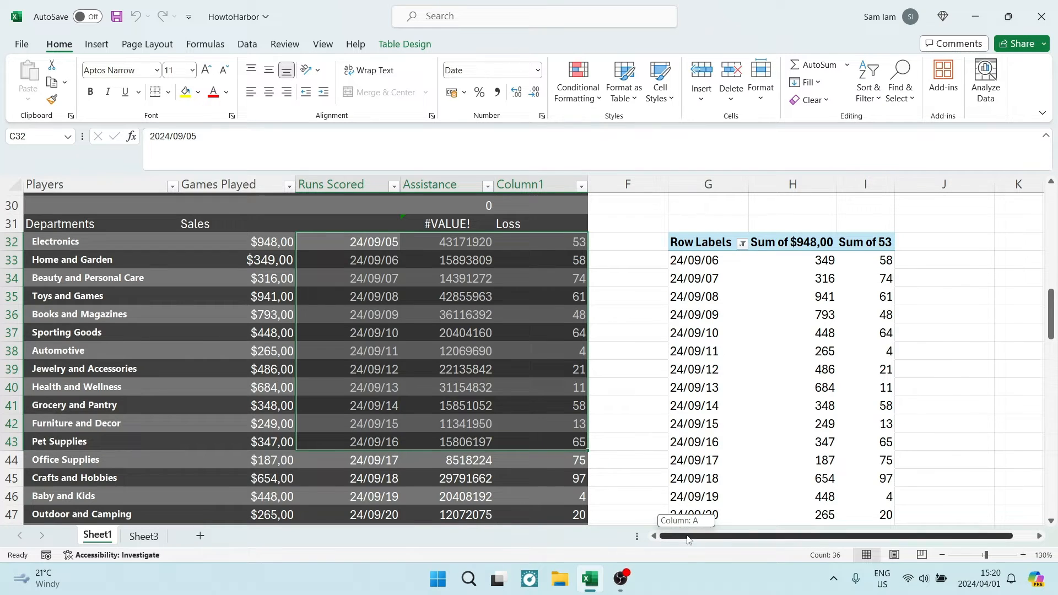
Begin a new calculated field for the date pivot table via Fields, Items & Sets
click(648, 260)
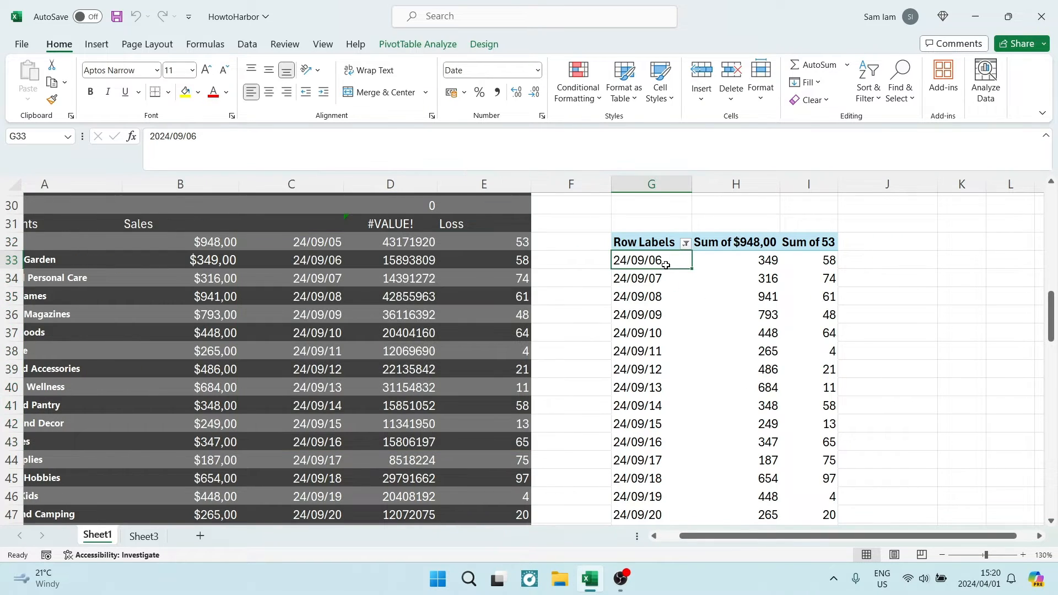
mouse_move(666, 263)
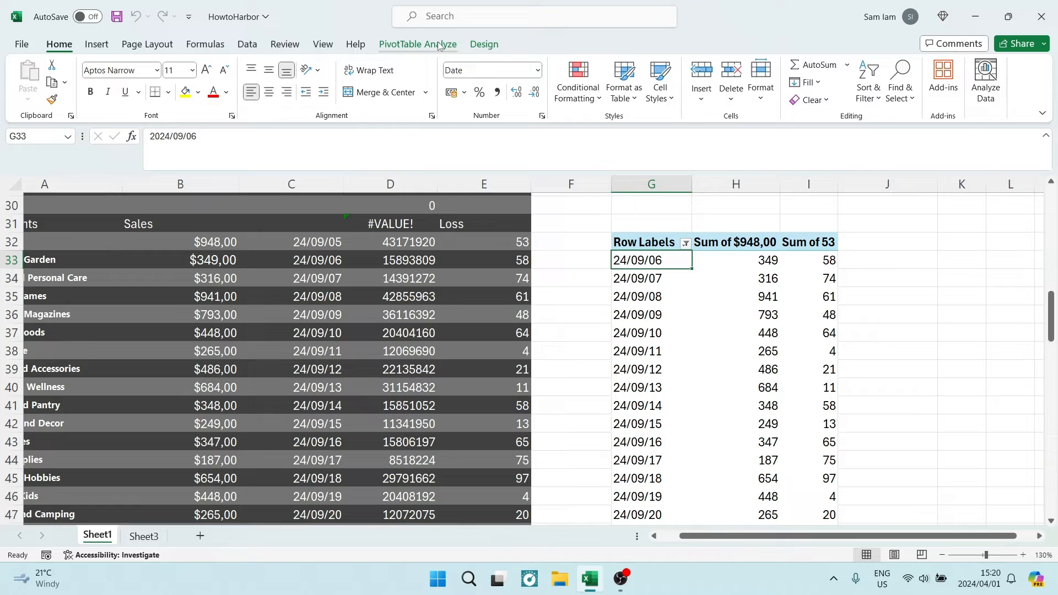
click(418, 44)
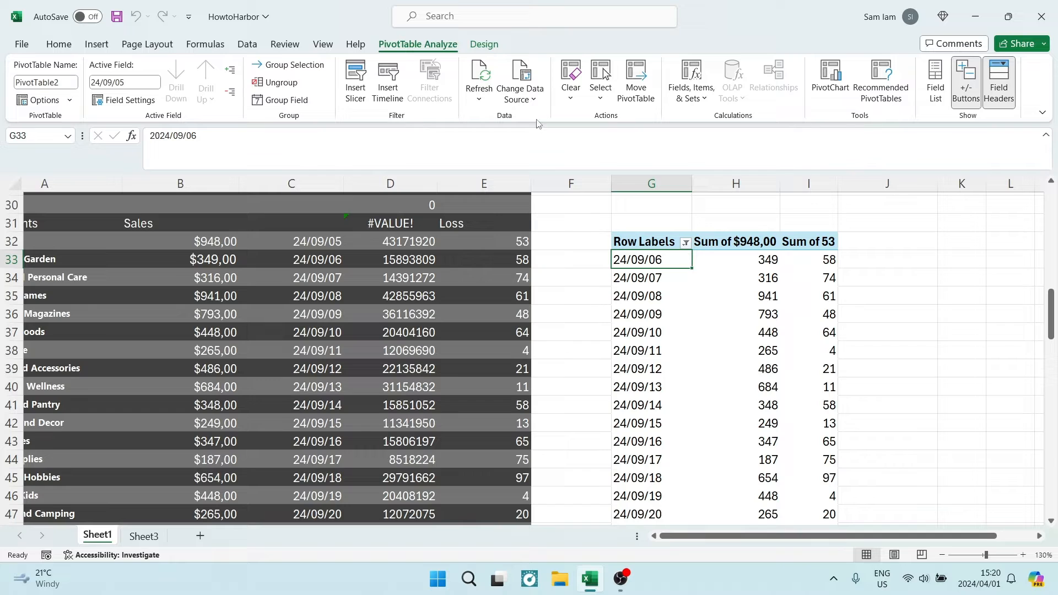
click(691, 79)
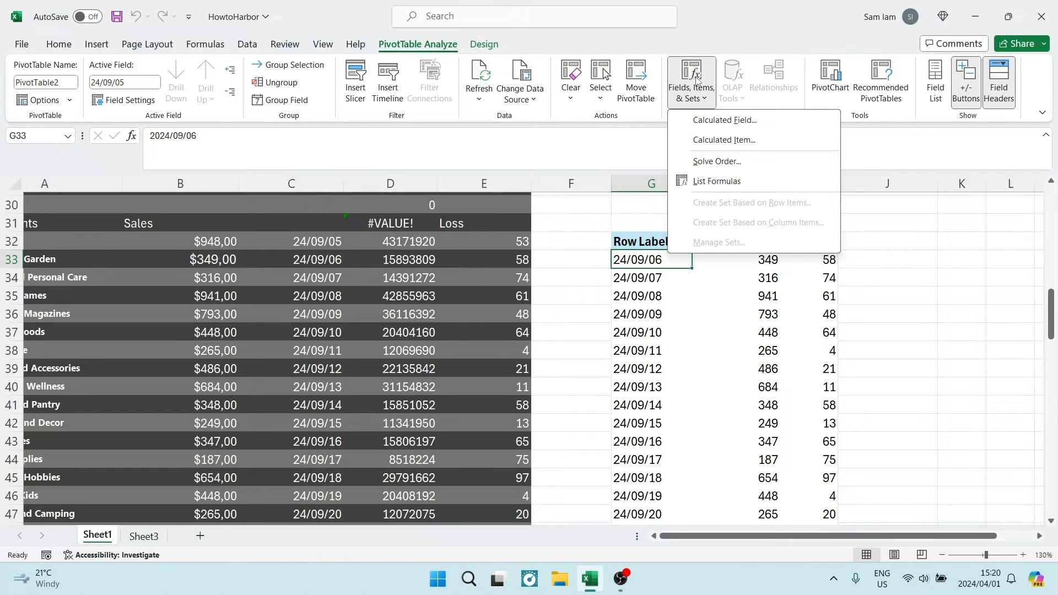
mouse_move(704, 123)
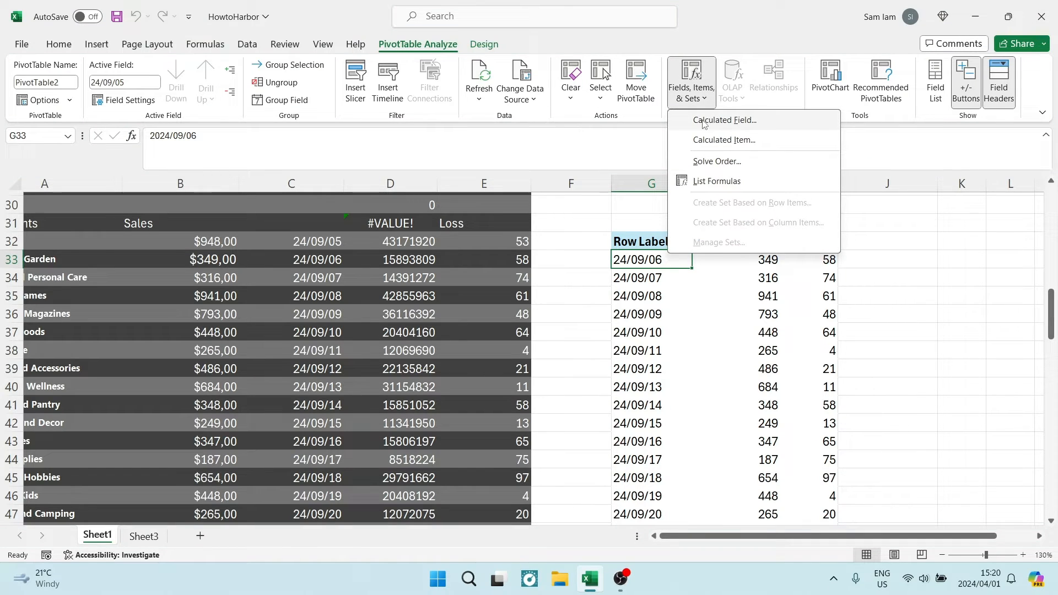
click(719, 120)
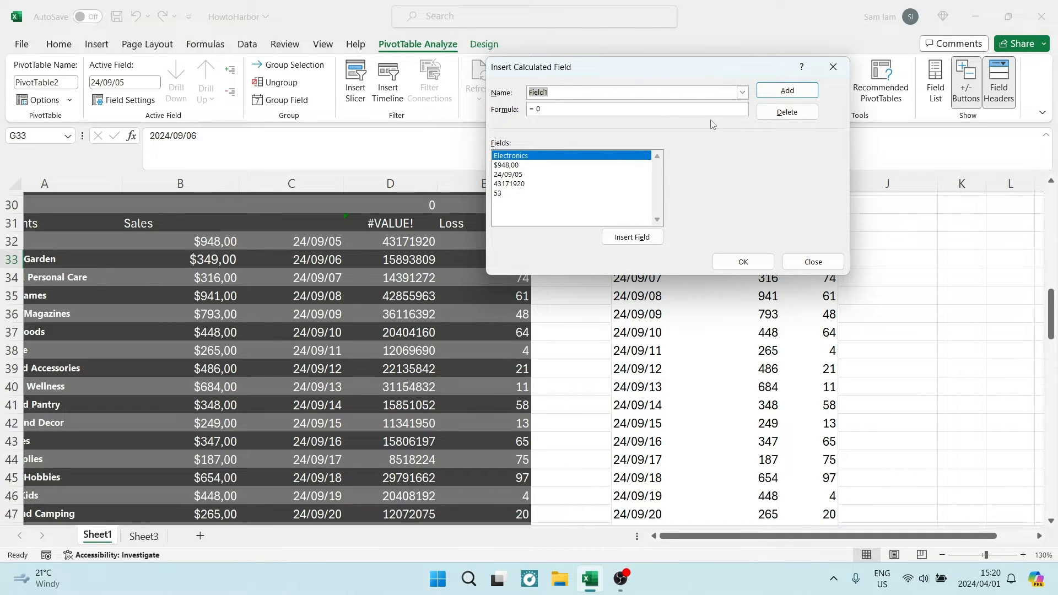
Name the field 'Loss of Sales' and clear the default 0 from its formula
text(Loss)
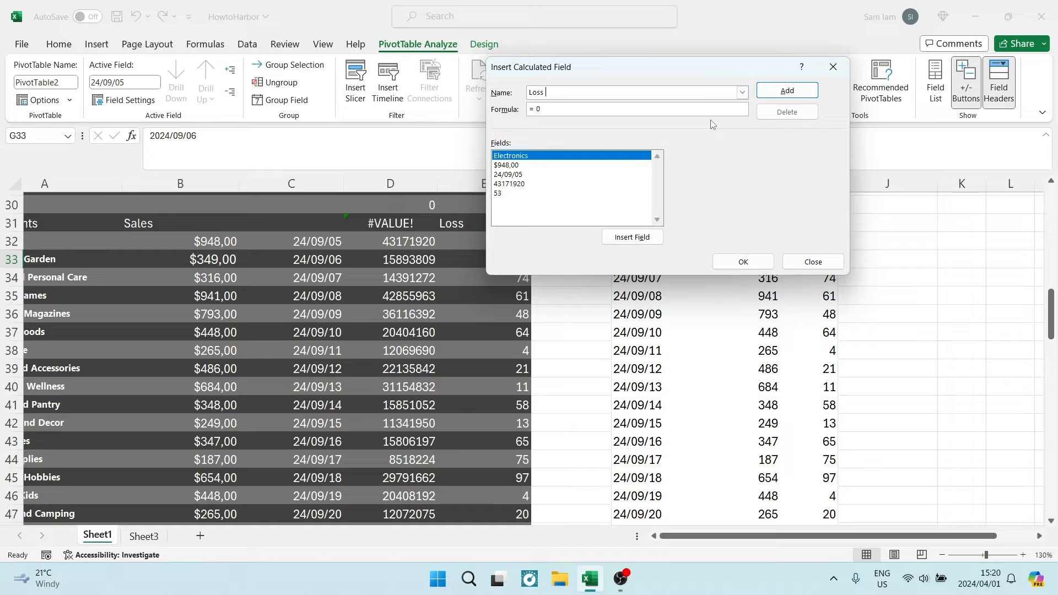
text(of Sales)
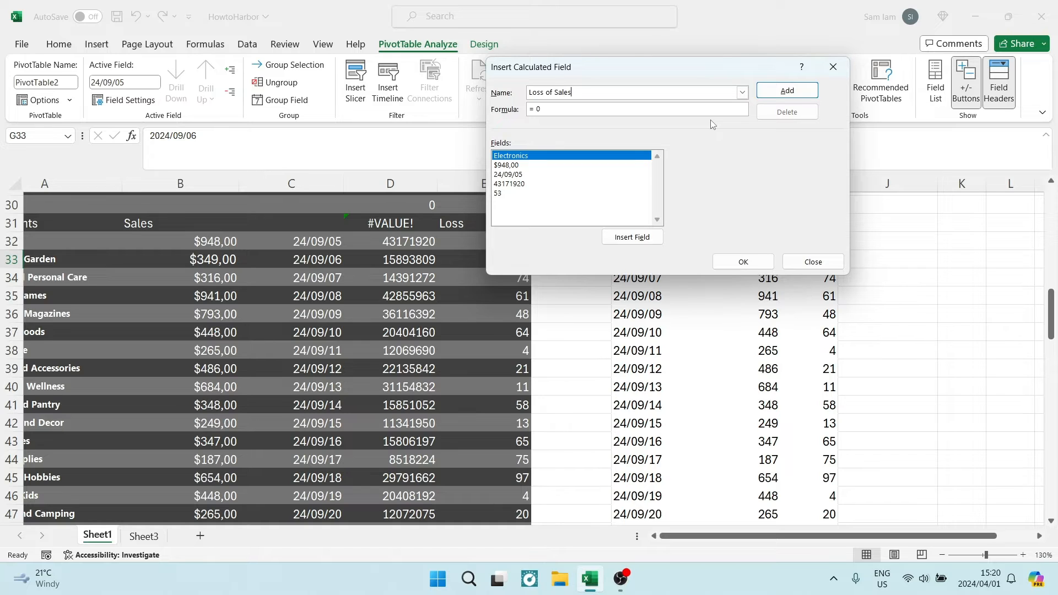
click(573, 108)
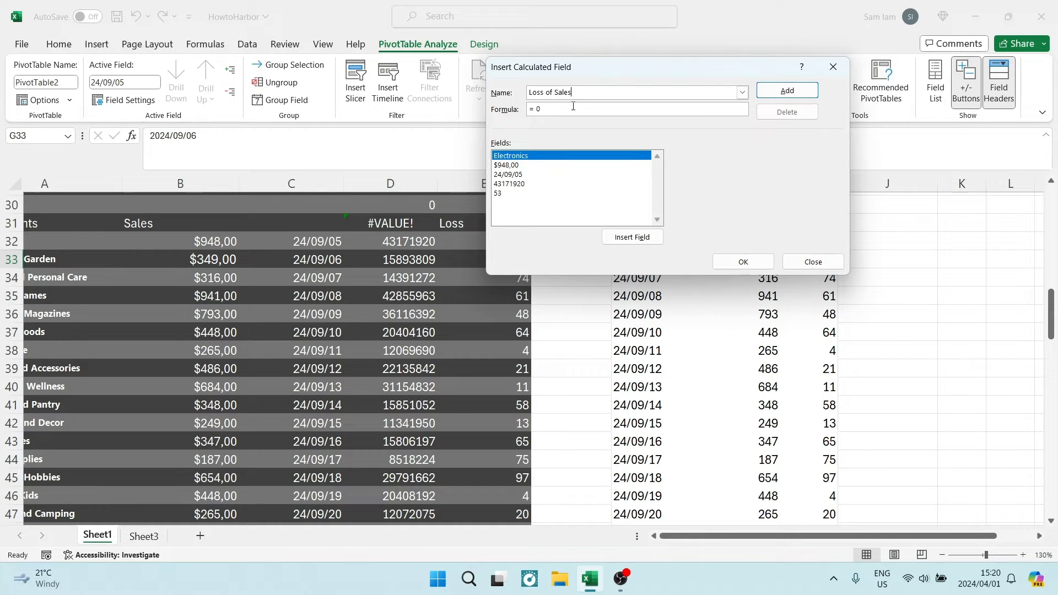
key(Backspace)
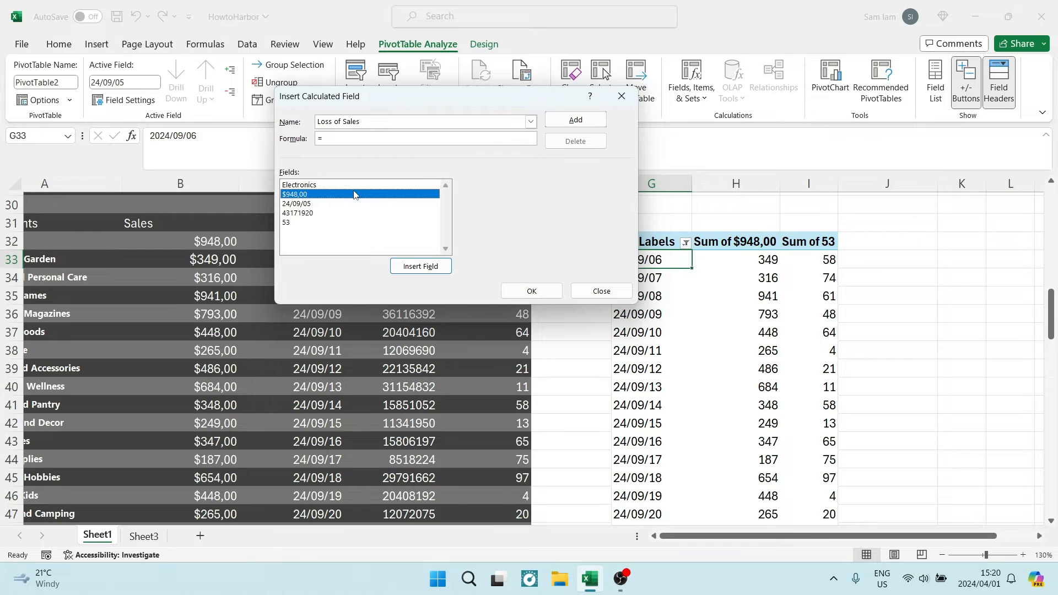
Define the formula as the $948,00 sales field minus the 53 losses field and add it
click(420, 265)
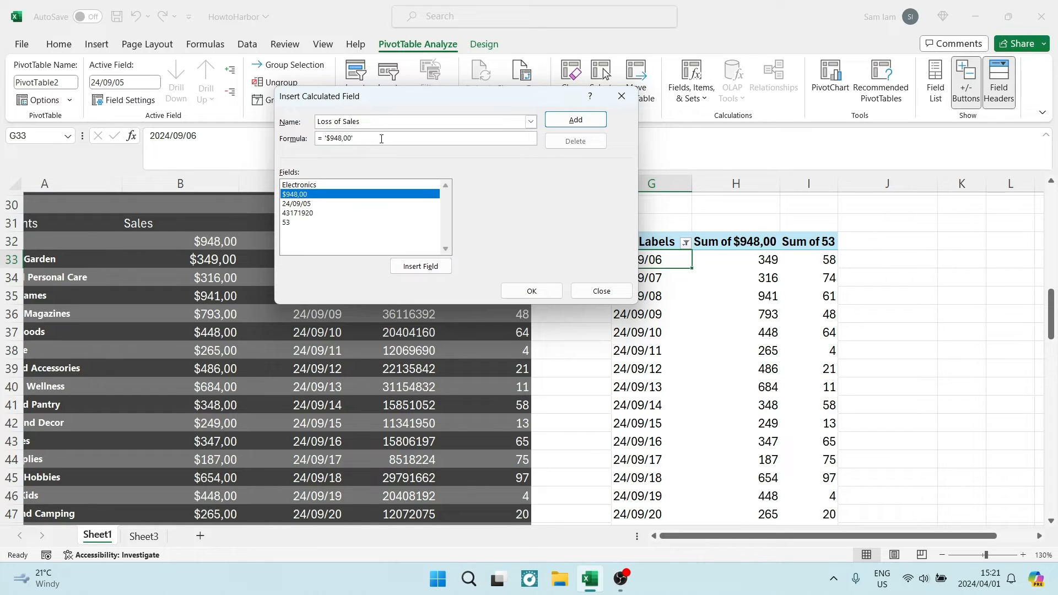
text(-)
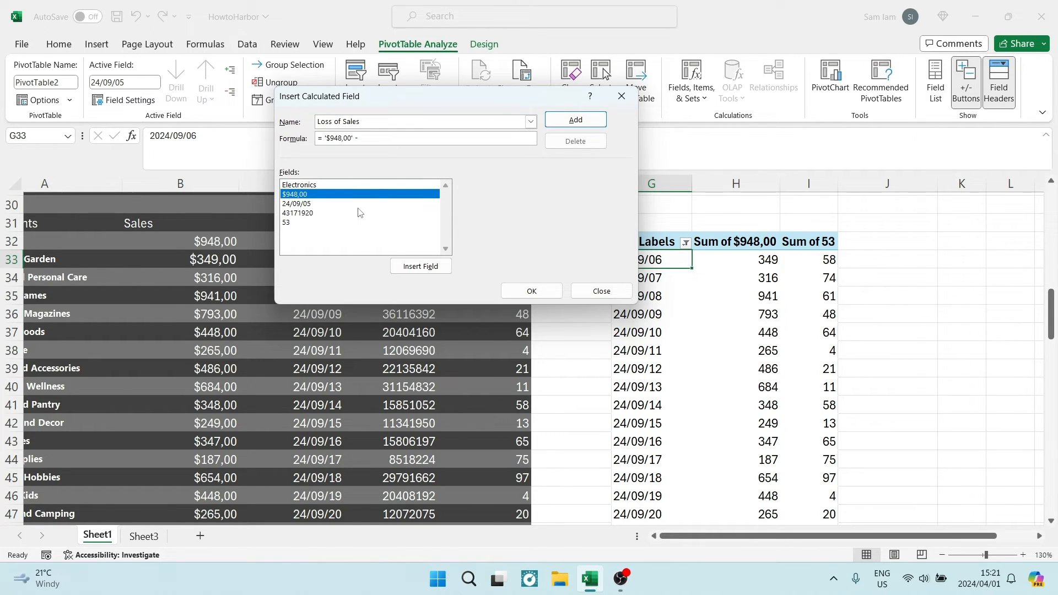
click(287, 222)
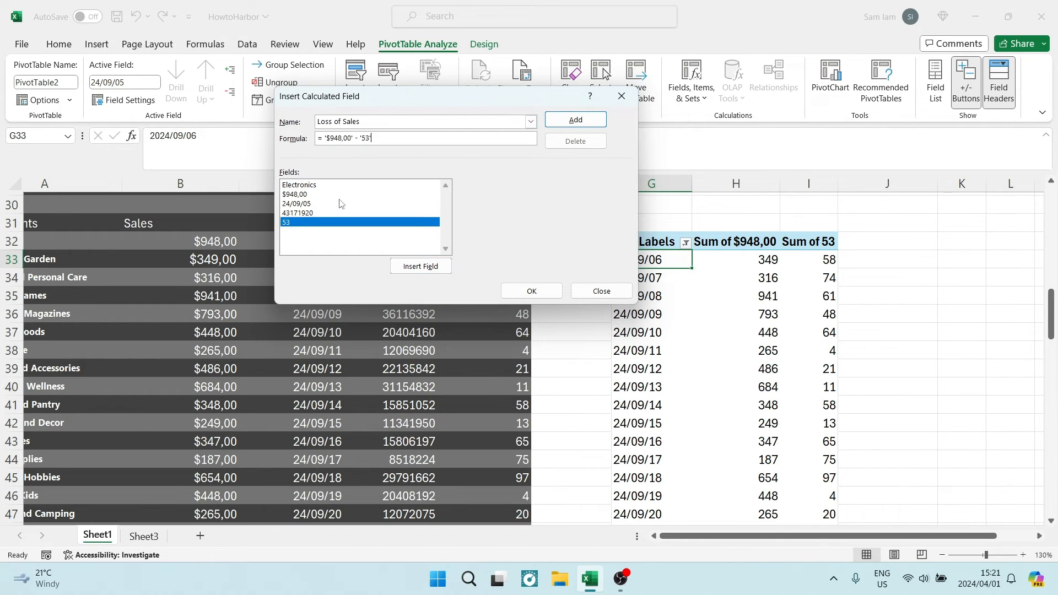
click(575, 119)
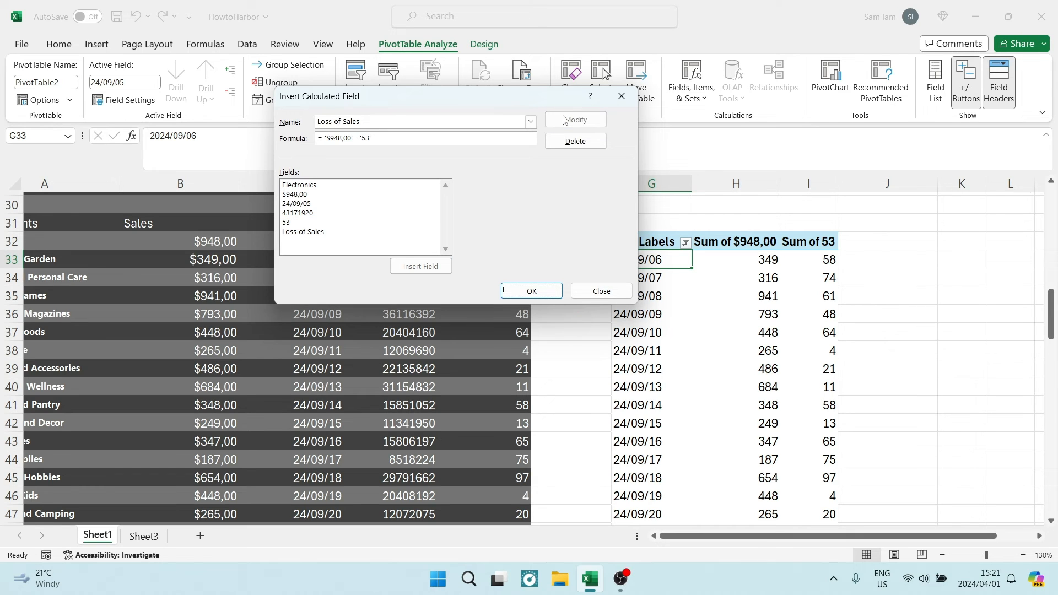
click(531, 291)
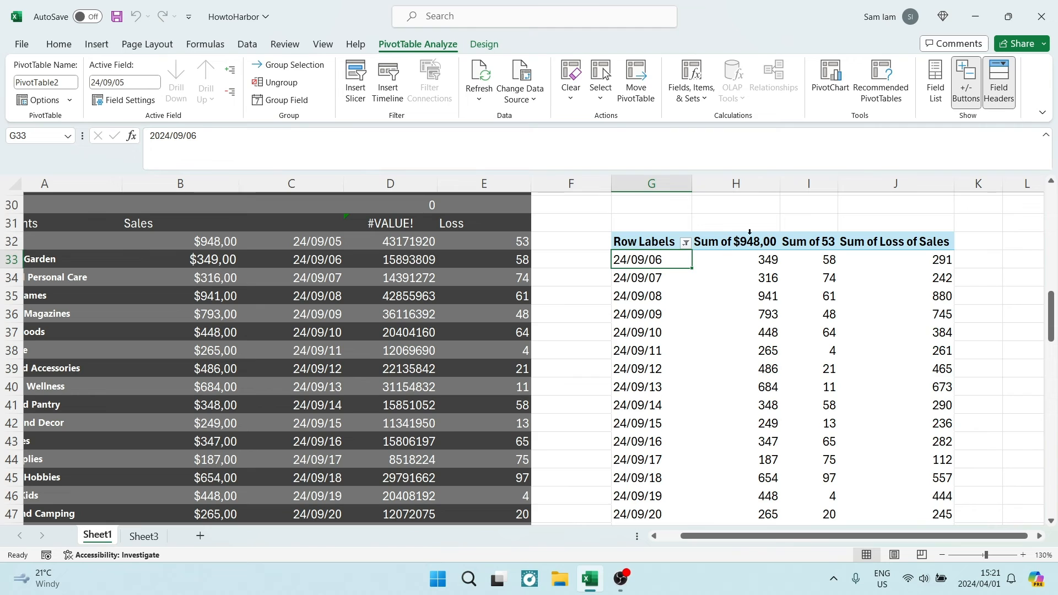
mouse_move(904, 271)
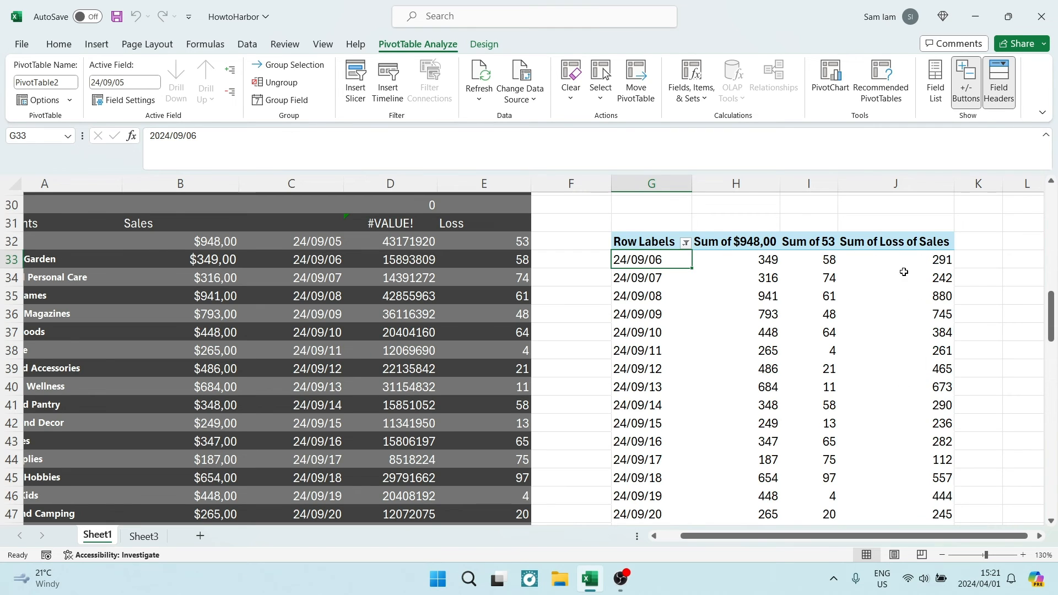
Compare the 24/09/06 sales and loss values against the new Sum of Loss of Sales column
click(755, 260)
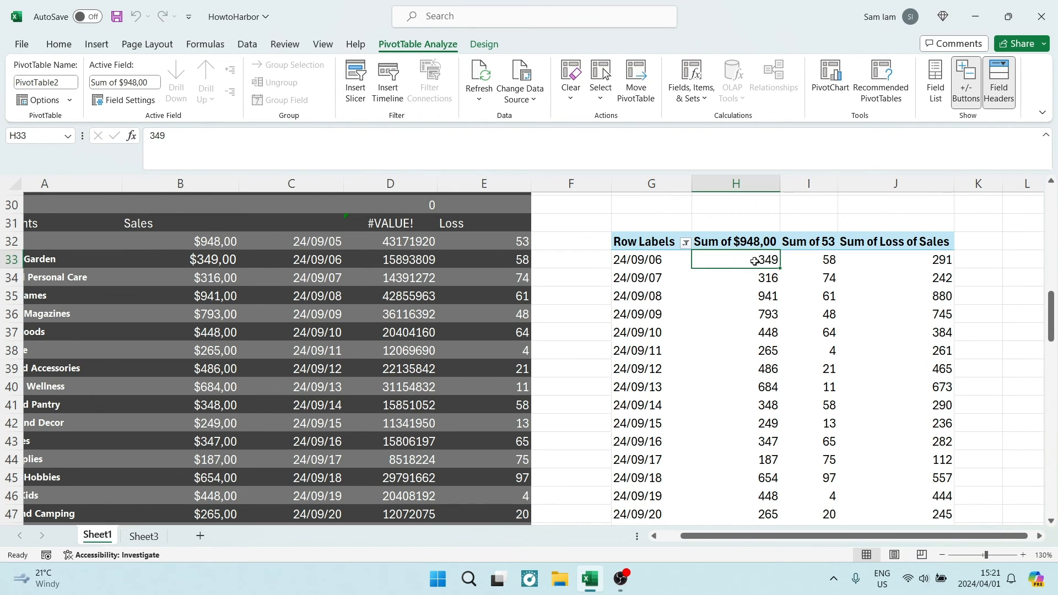
click(808, 259)
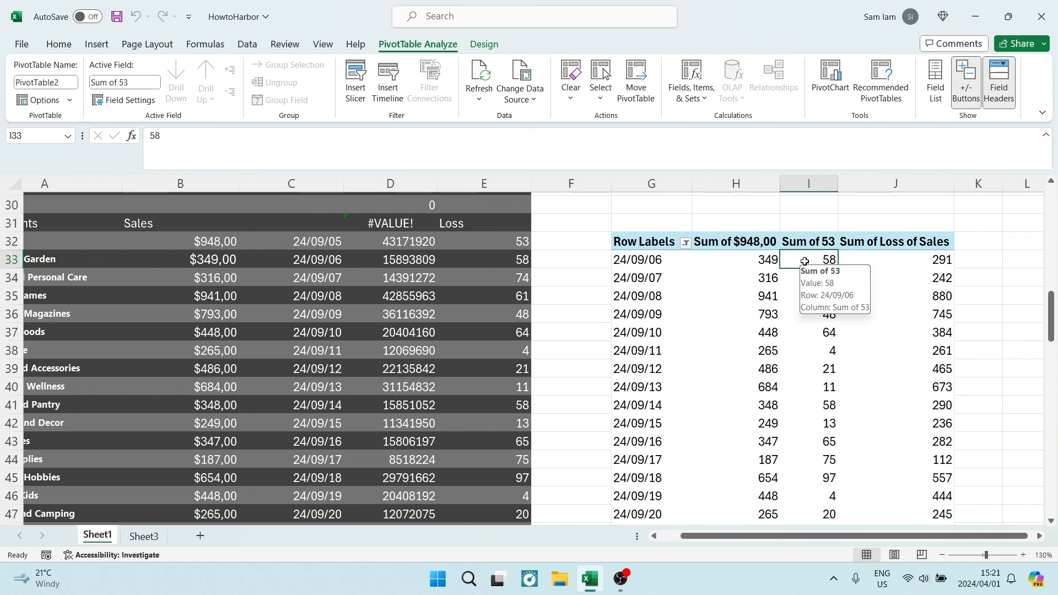